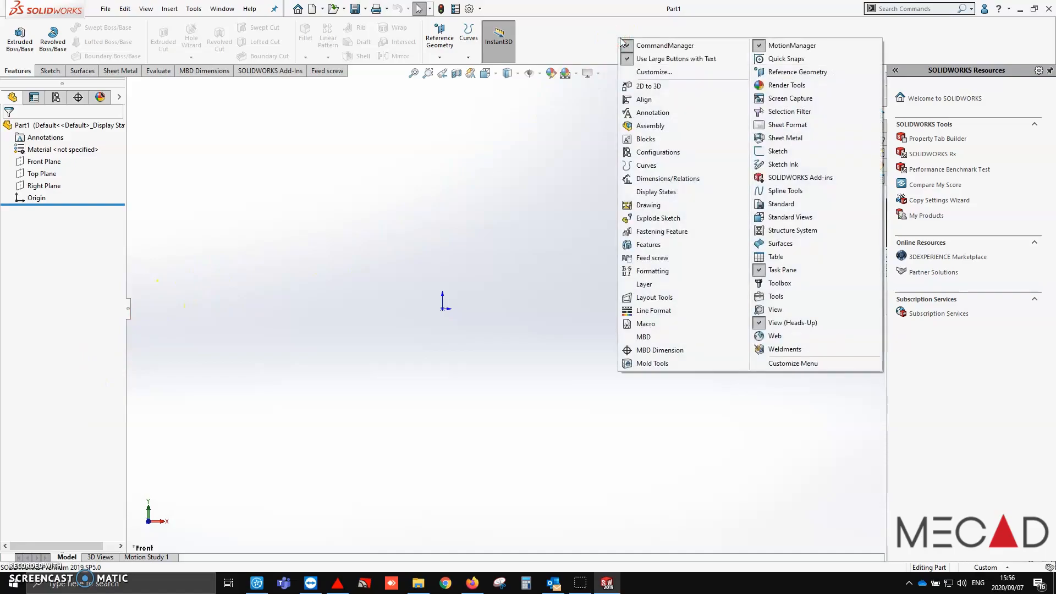
Assign the T key to Measure in Customize > Keyboard, then test it and close Measure.
left_click(652, 73)
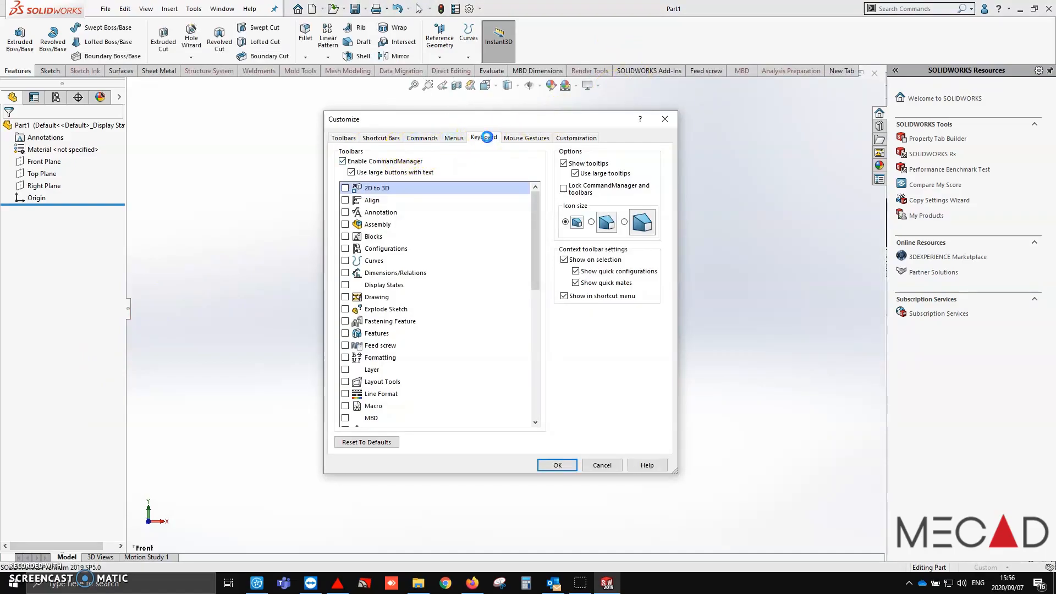
left_click(483, 138)
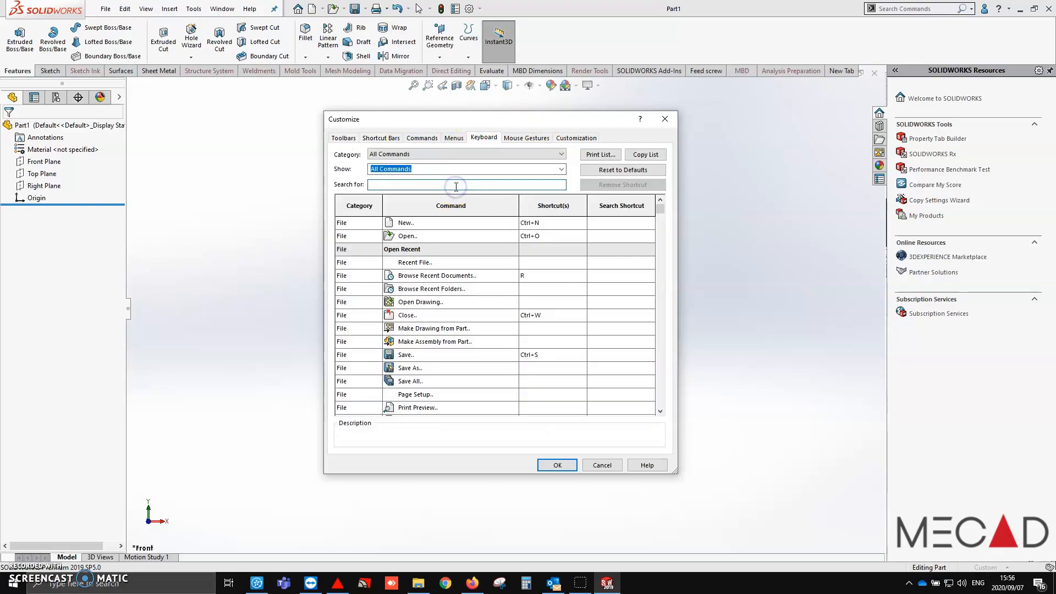
type("mea")
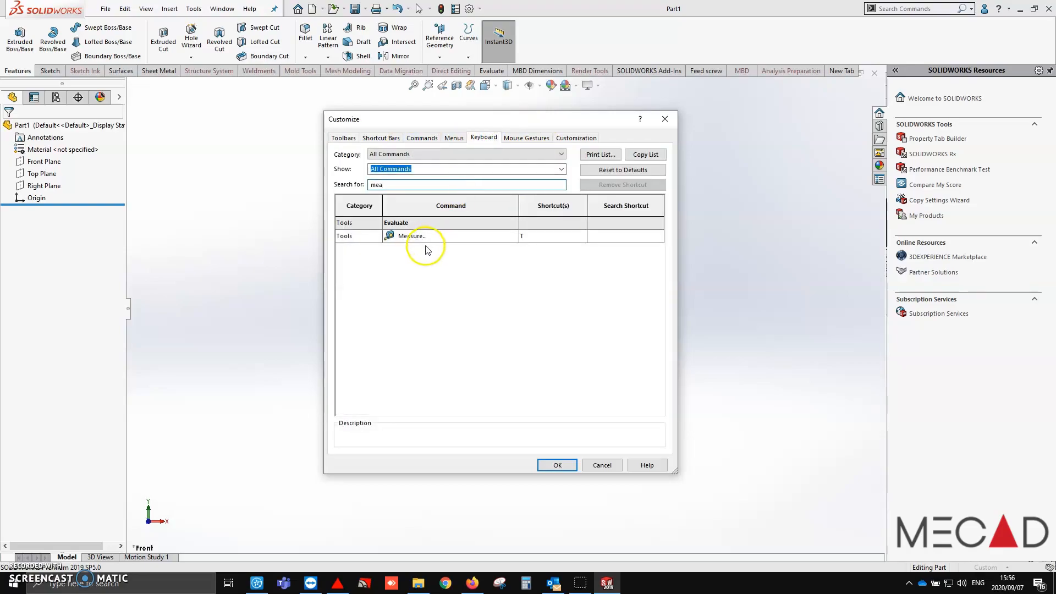
left_click(410, 236)
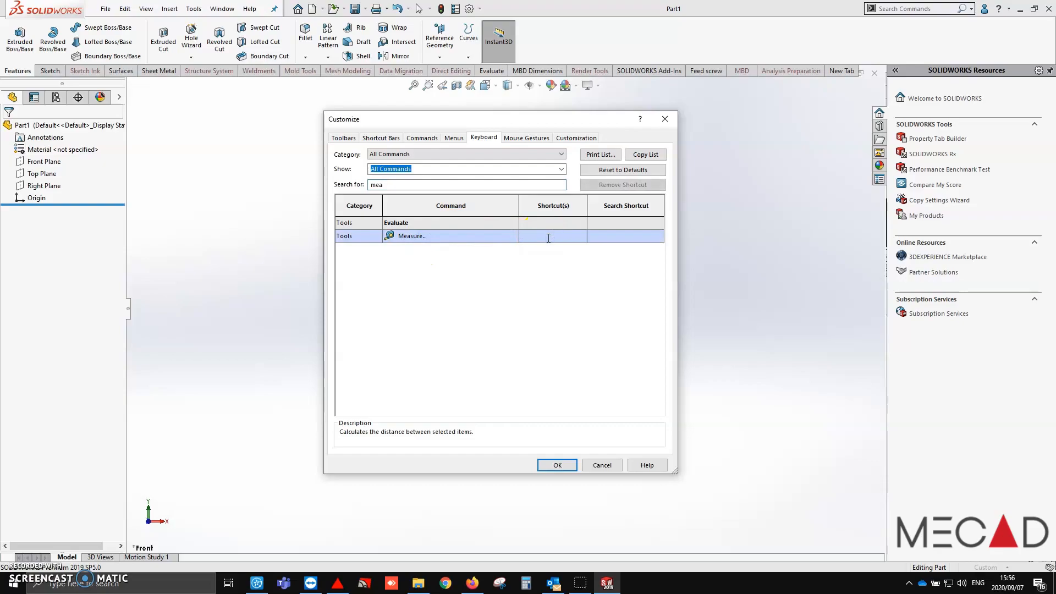
left_click(546, 236)
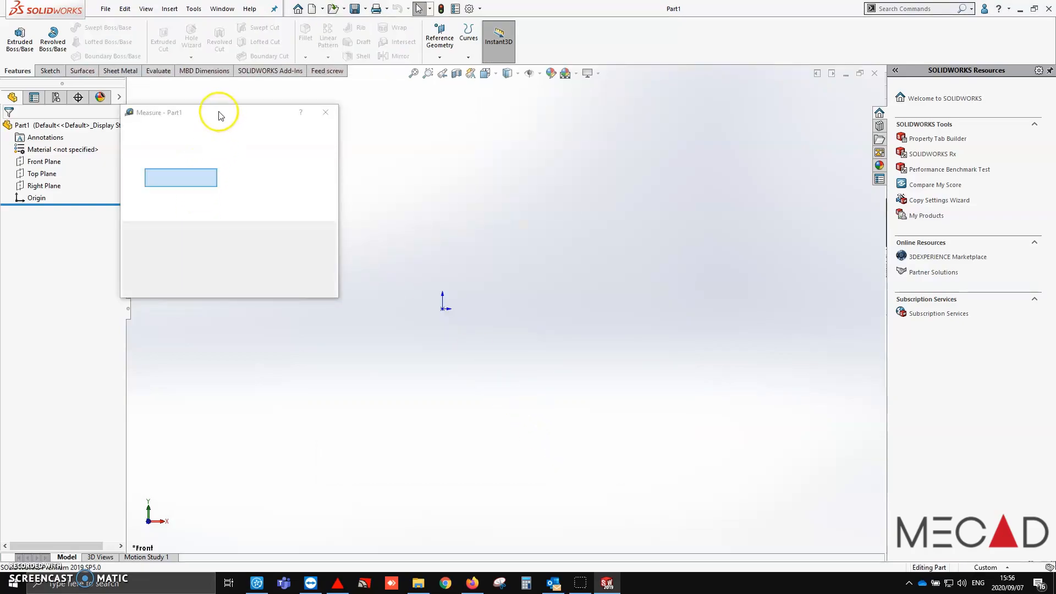
left_click(326, 112)
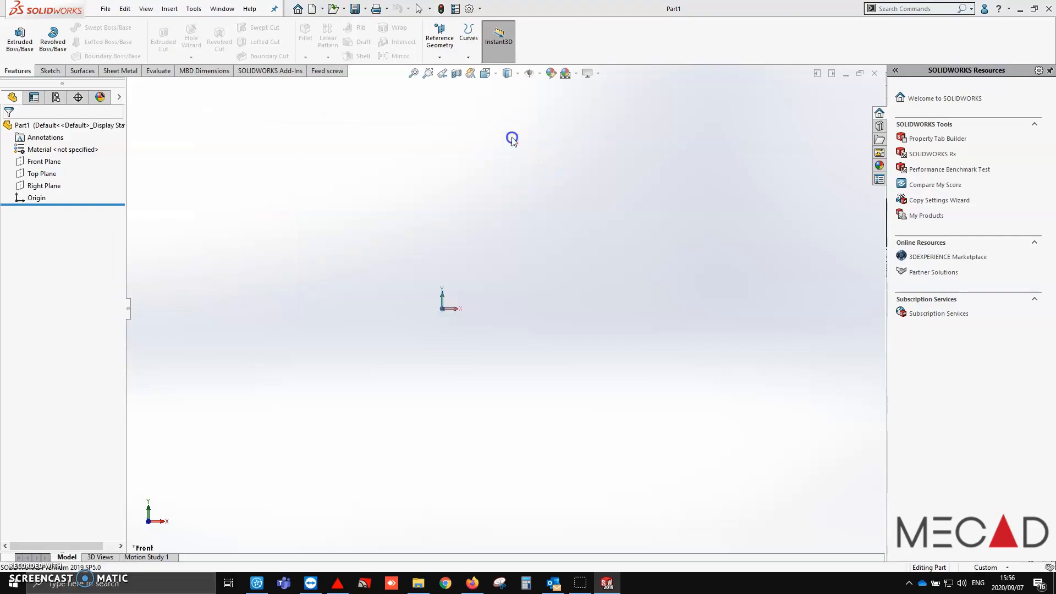
Enable mouse gestures and set the count to 4 gestures on the Mouse Gestures tab.
right_click(421, 7)
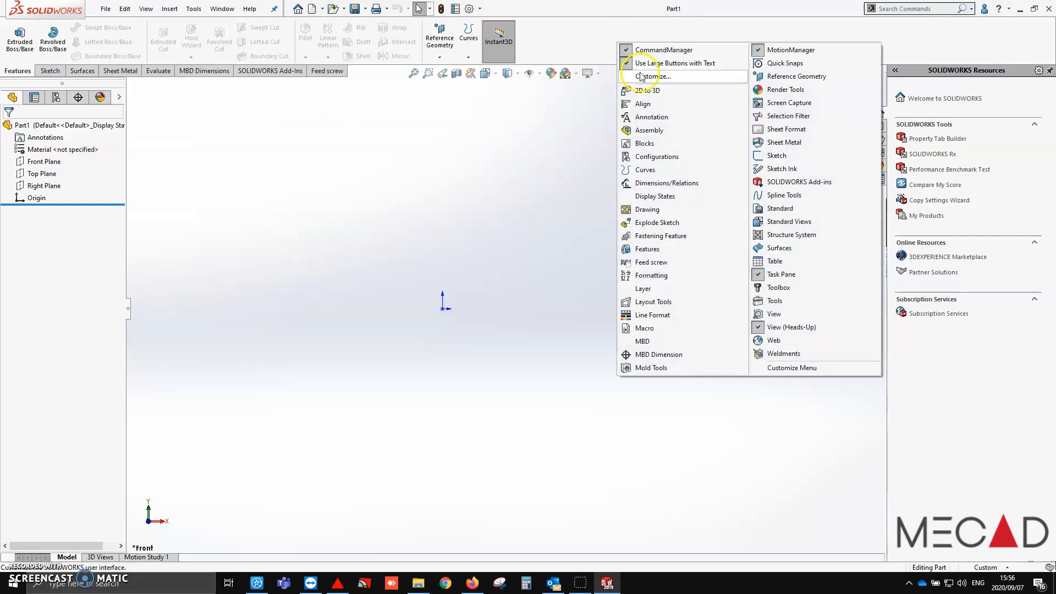
left_click(653, 76)
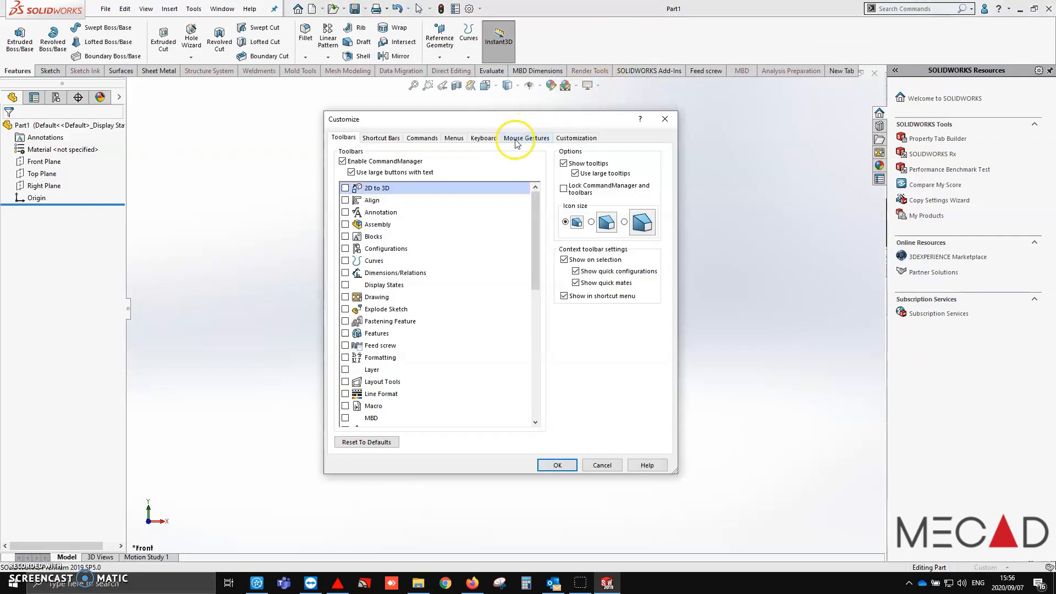
left_click(526, 137)
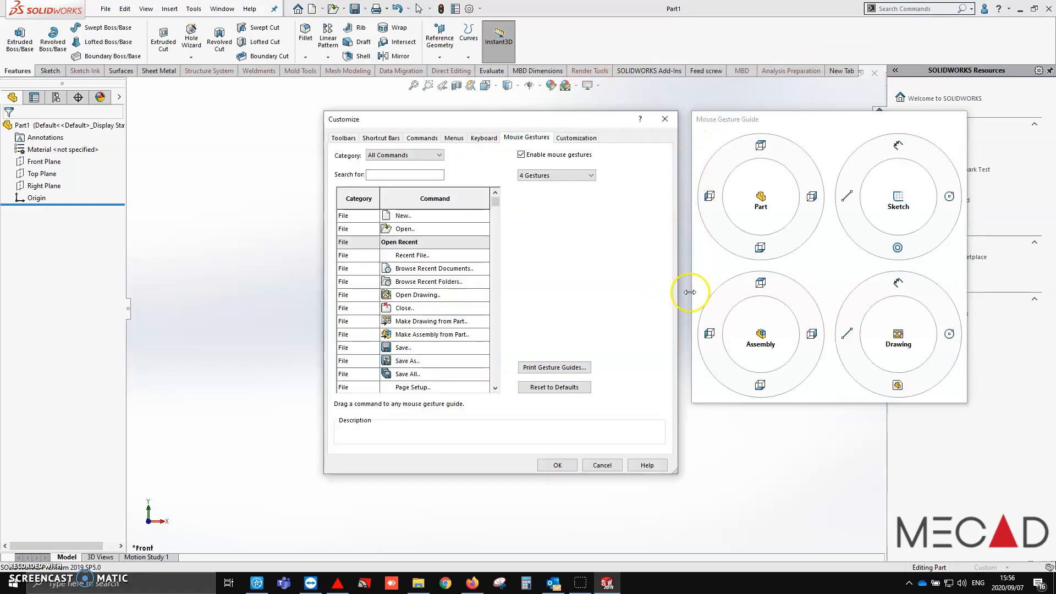
mouse_move(597, 233)
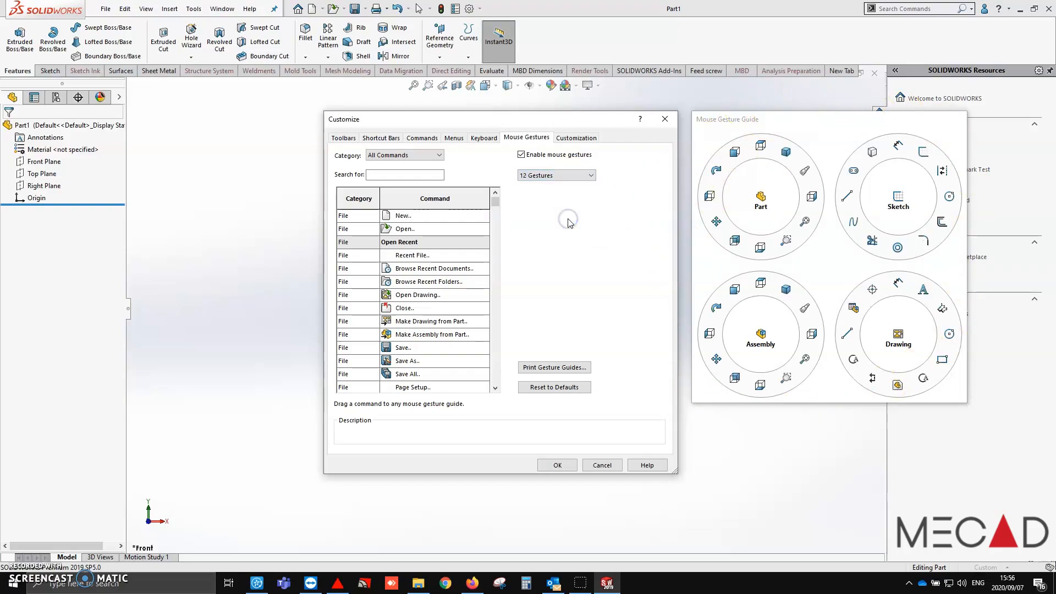
left_click(554, 175)
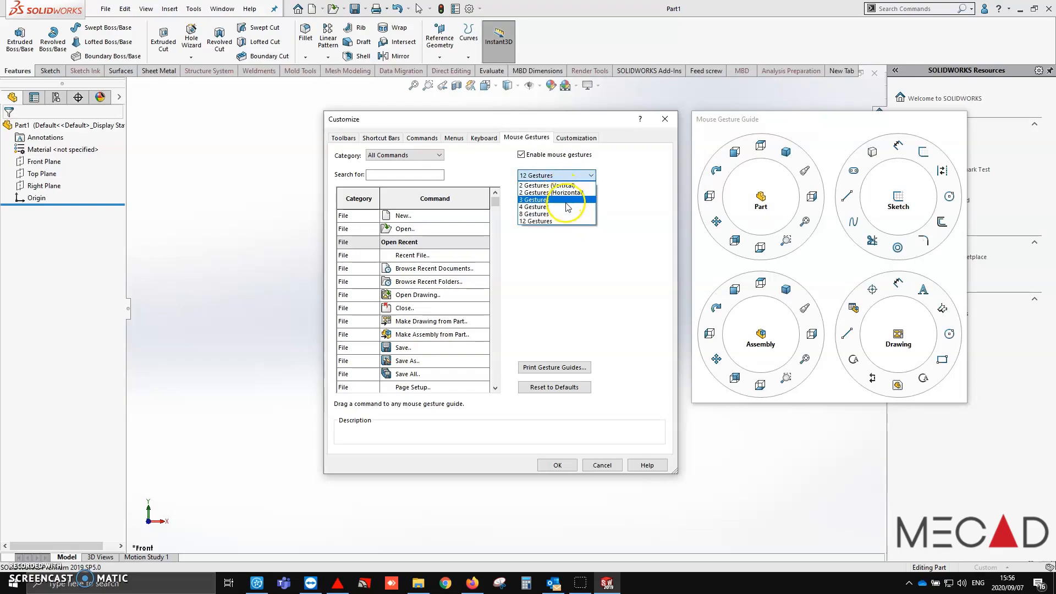
left_click(534, 207)
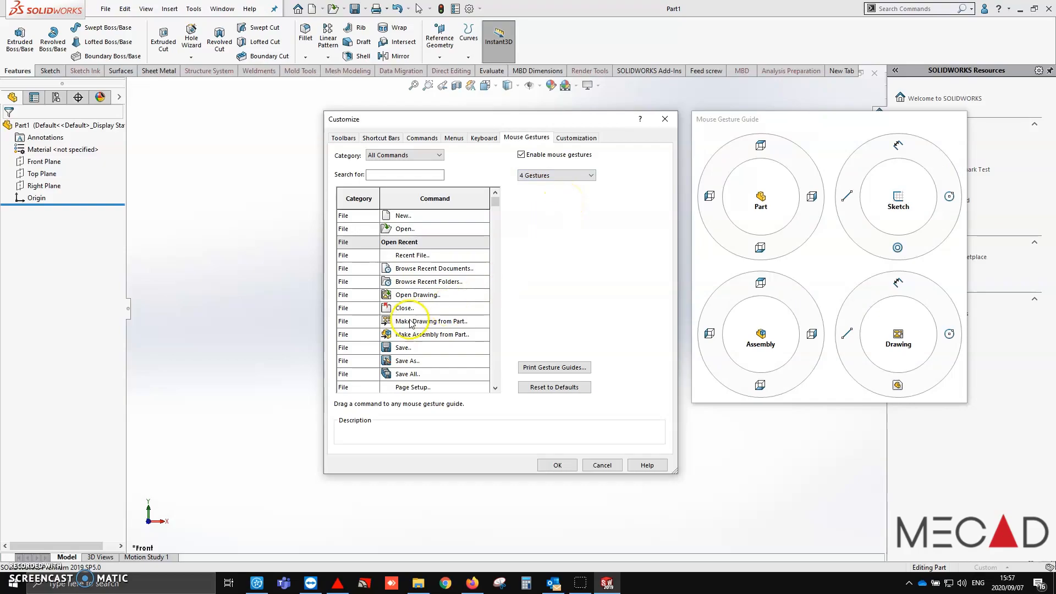
mouse_move(438, 340)
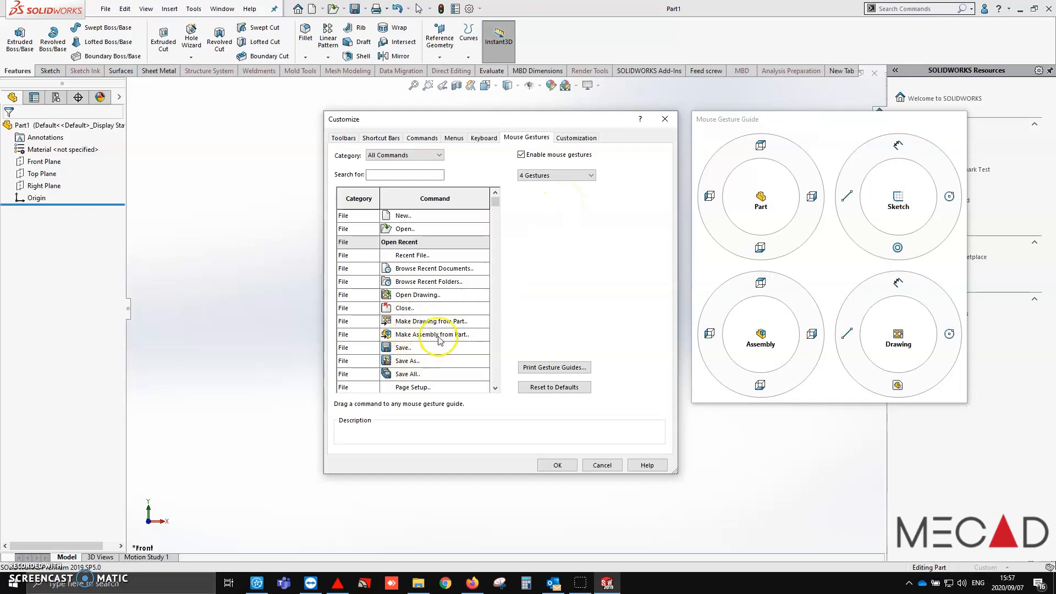
Browse the gesture command list and pick the Sheet Format command for a gesture.
scroll("down", 3)
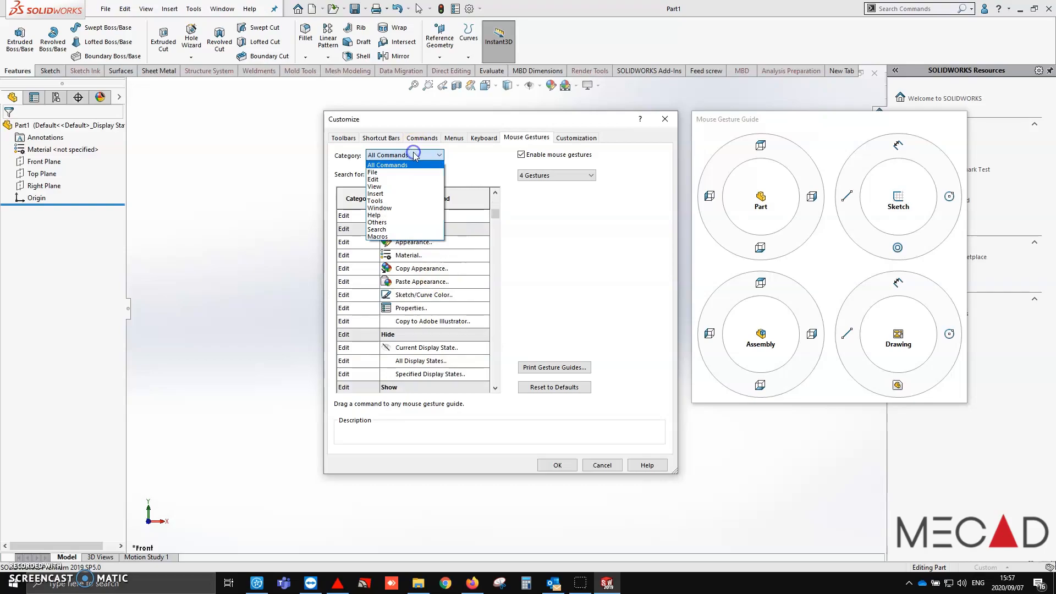
left_click(405, 155)
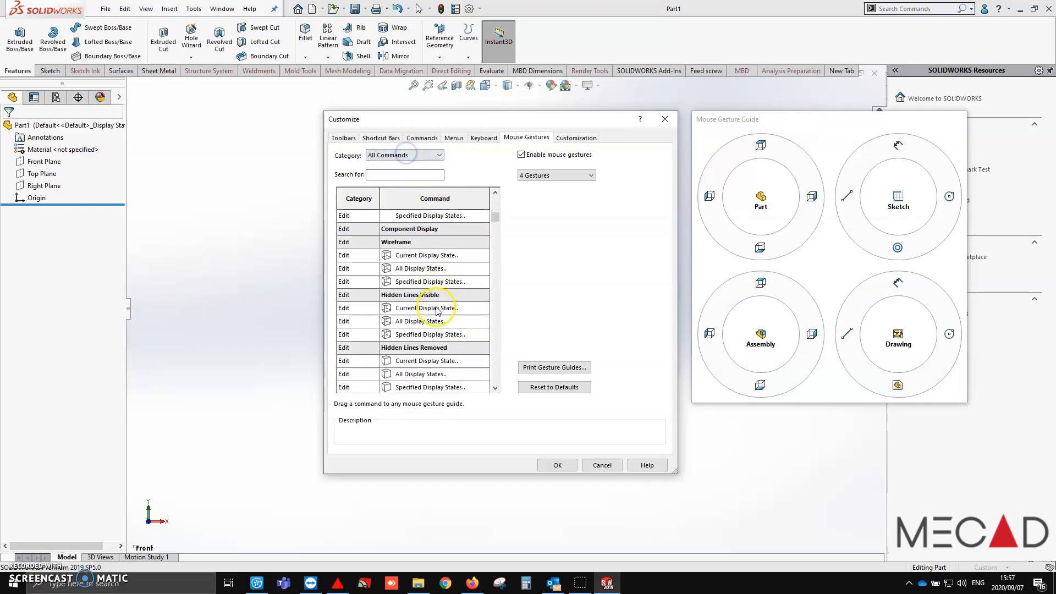
scroll("down", 3)
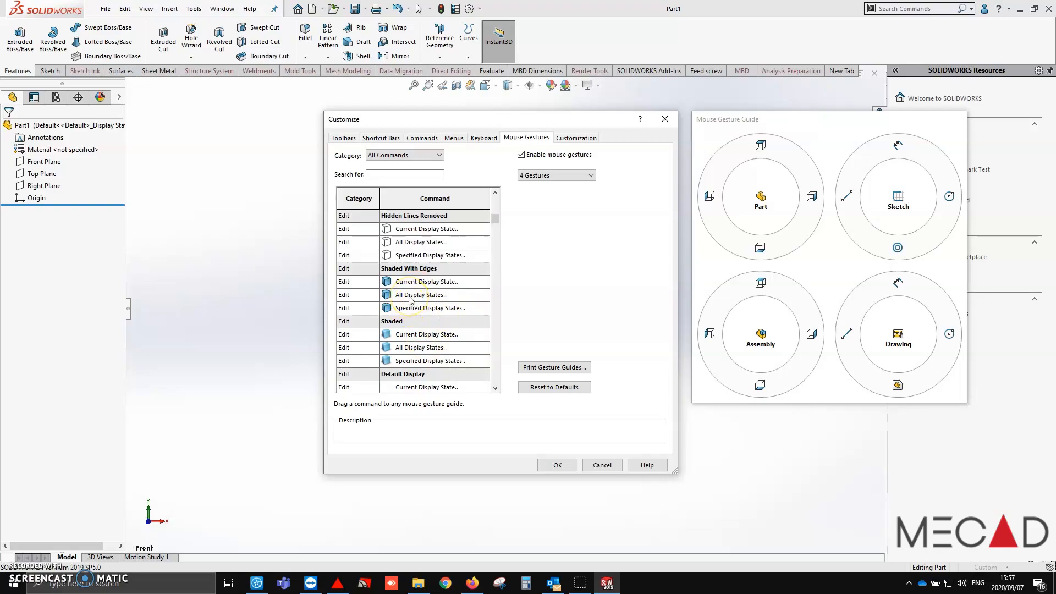
scroll("down", 3)
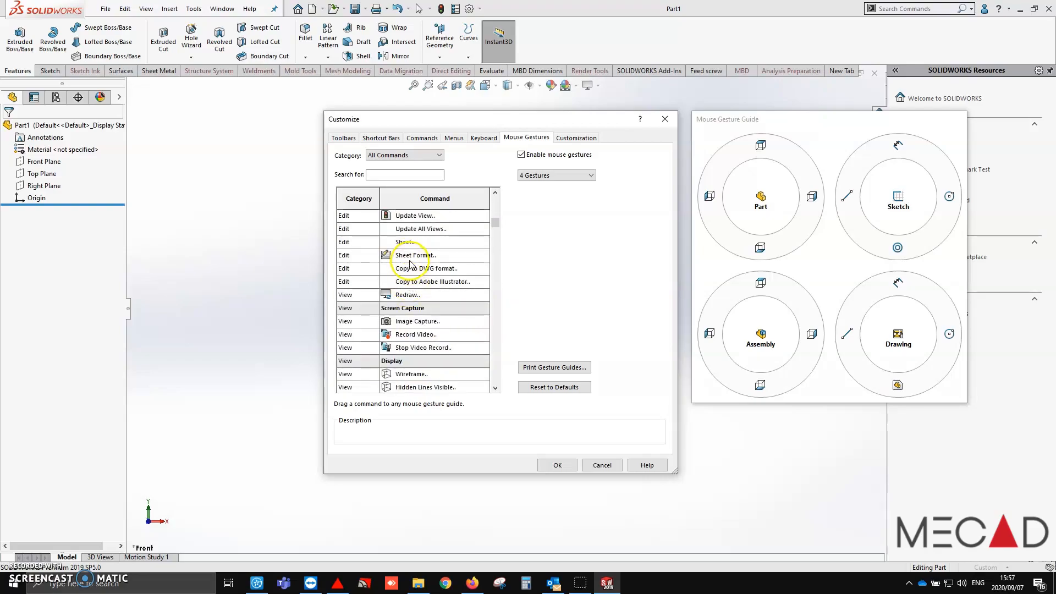
left_click(413, 347)
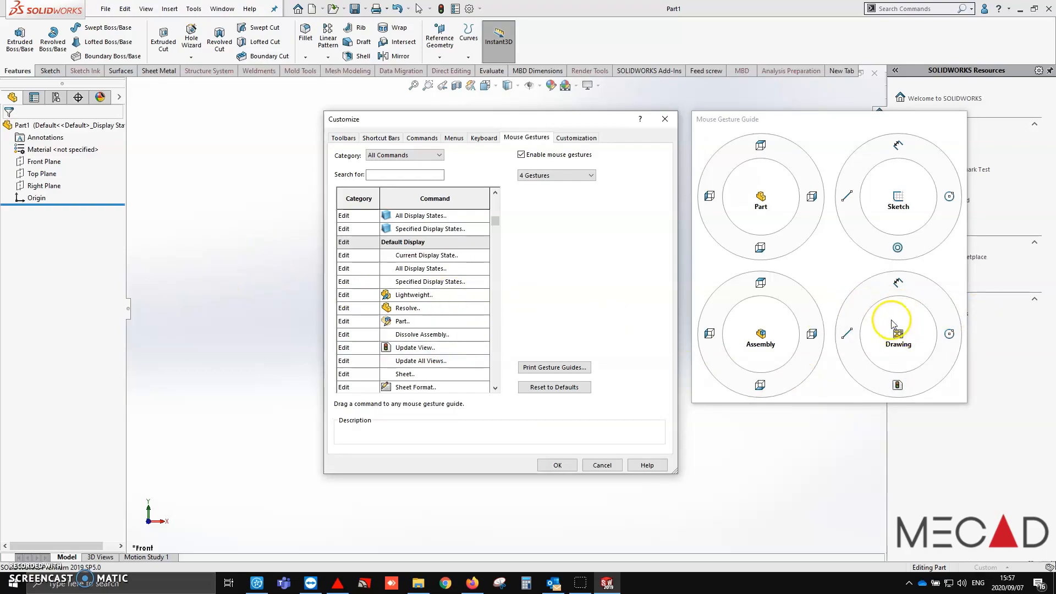
mouse_move(895, 323)
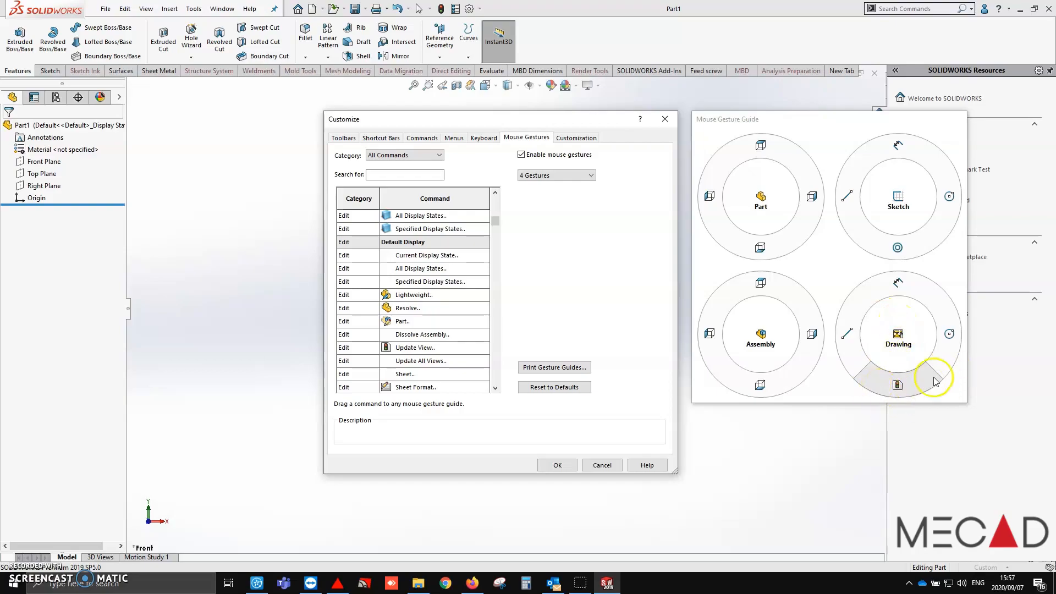
mouse_move(893, 371)
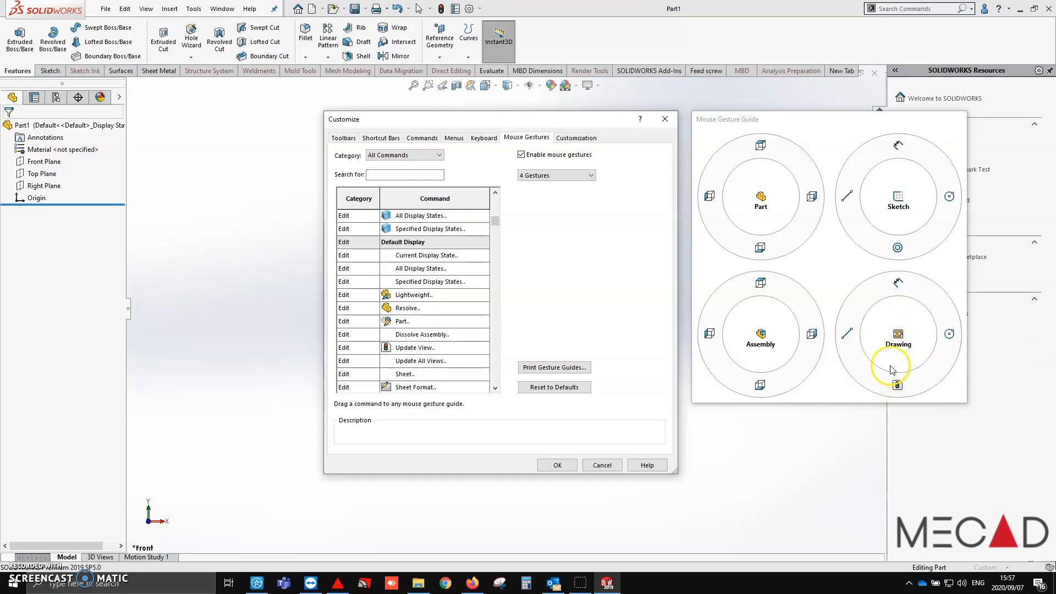
mouse_move(887, 276)
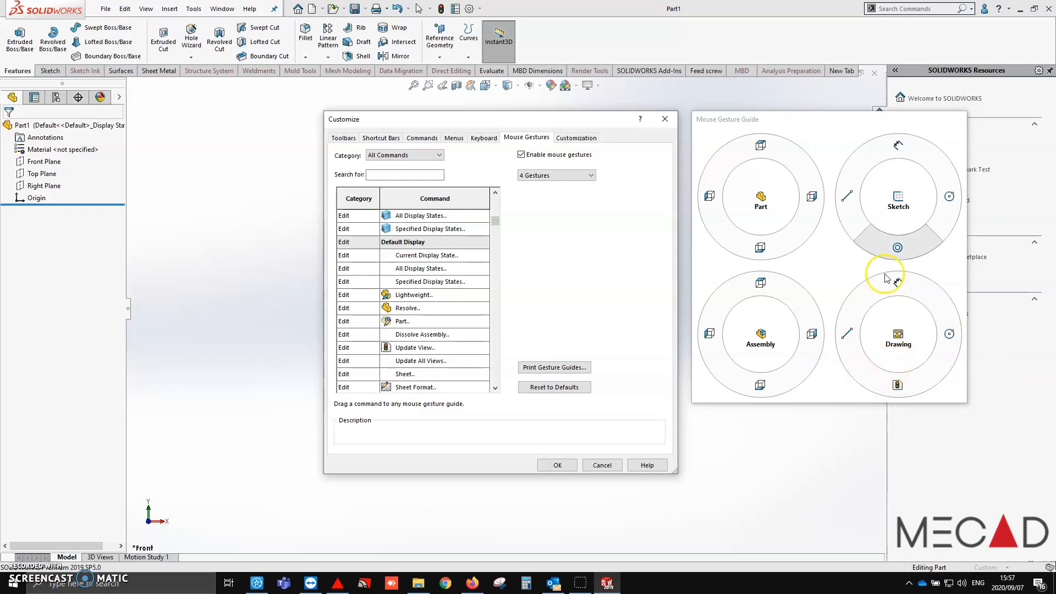
mouse_move(780, 337)
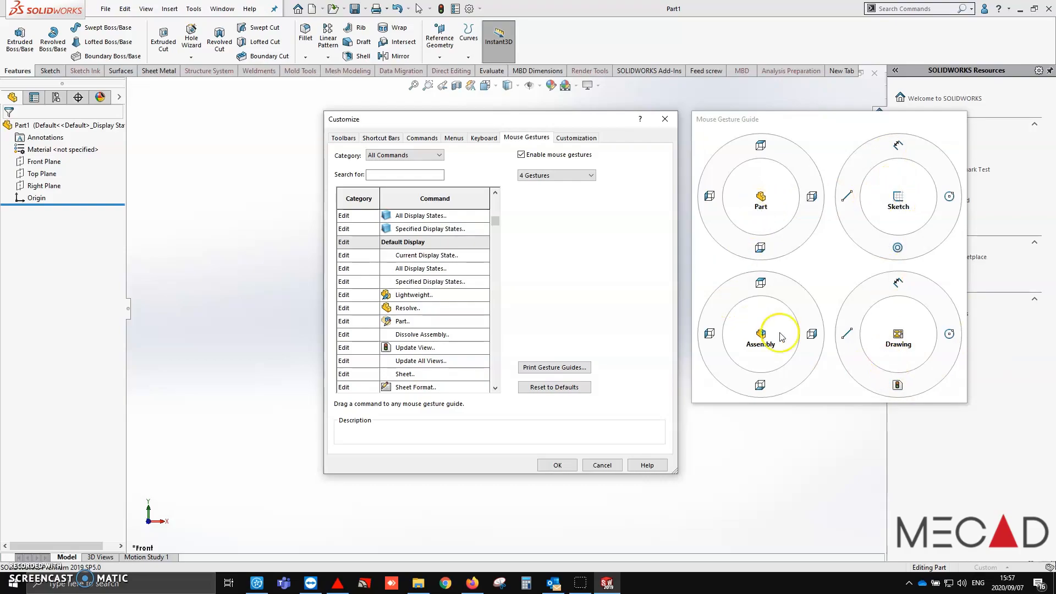
mouse_move(895, 206)
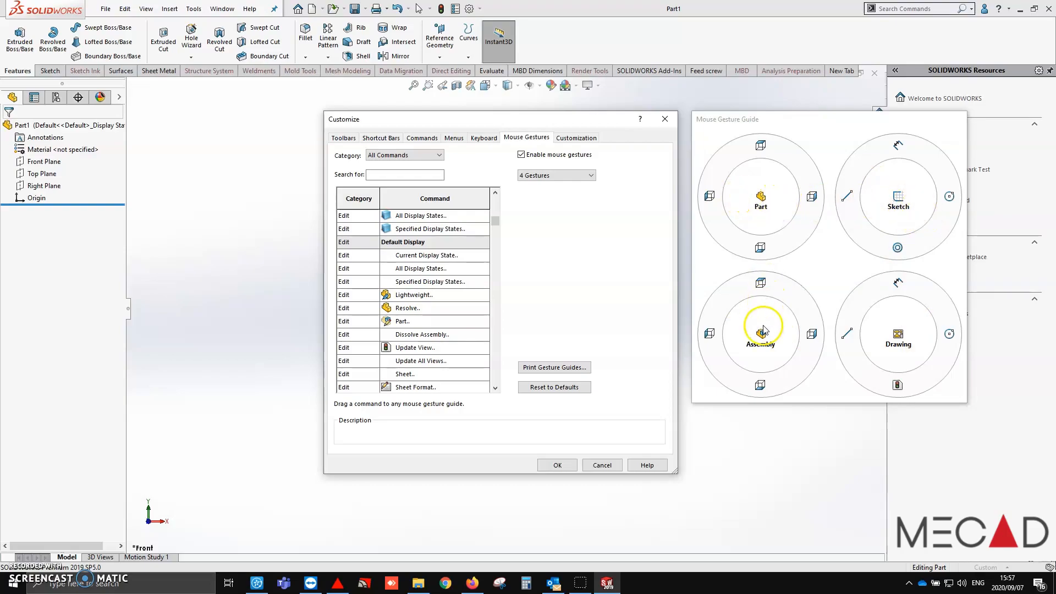
mouse_move(828, 366)
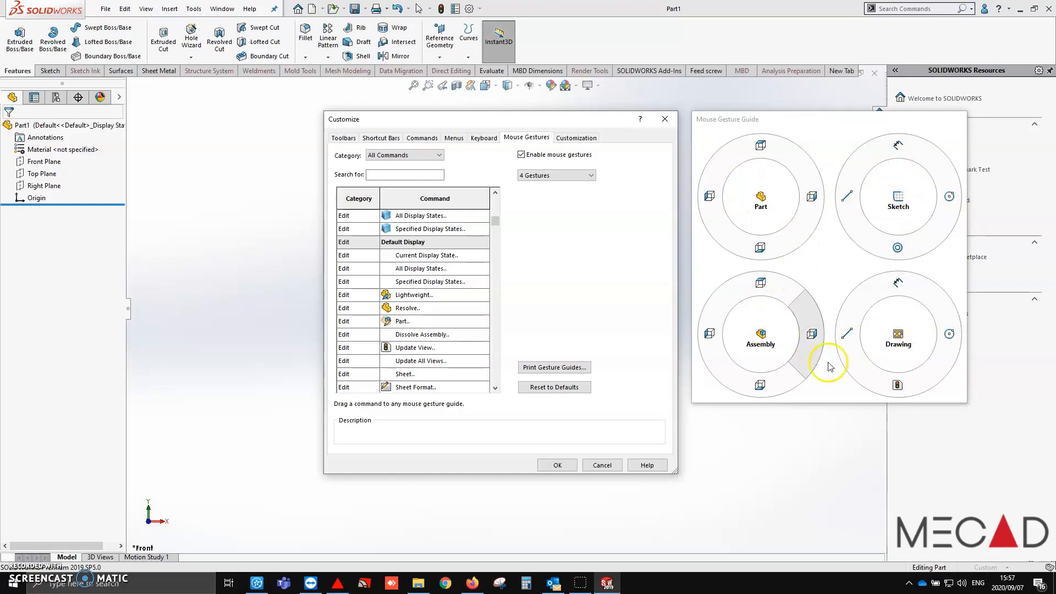
mouse_move(812, 196)
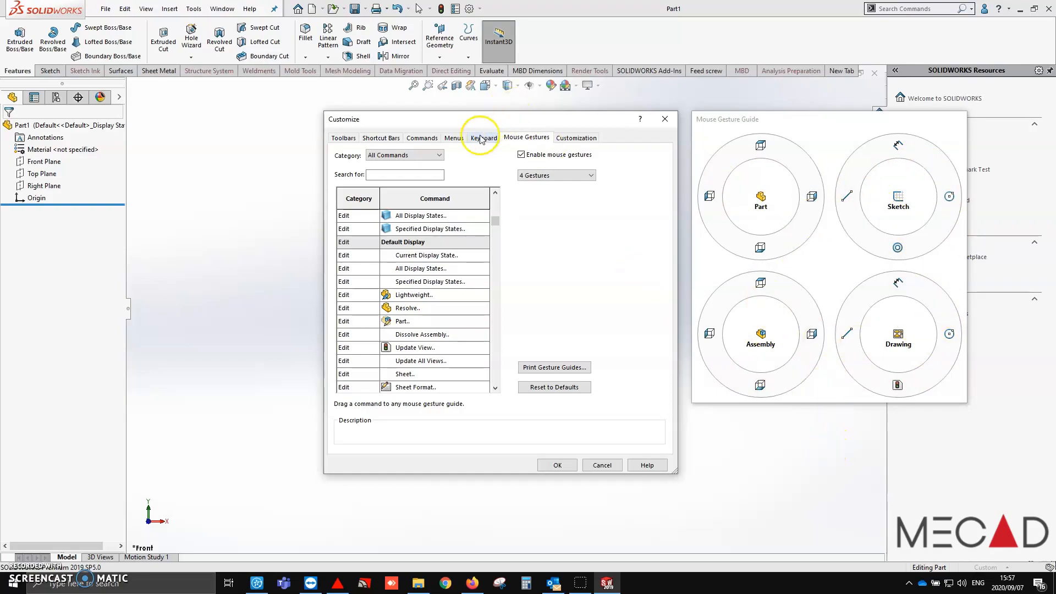
Preview the sketch, part and drawing shortcut bars on the Shortcut Bars tab and confirm with OK.
left_click(422, 137)
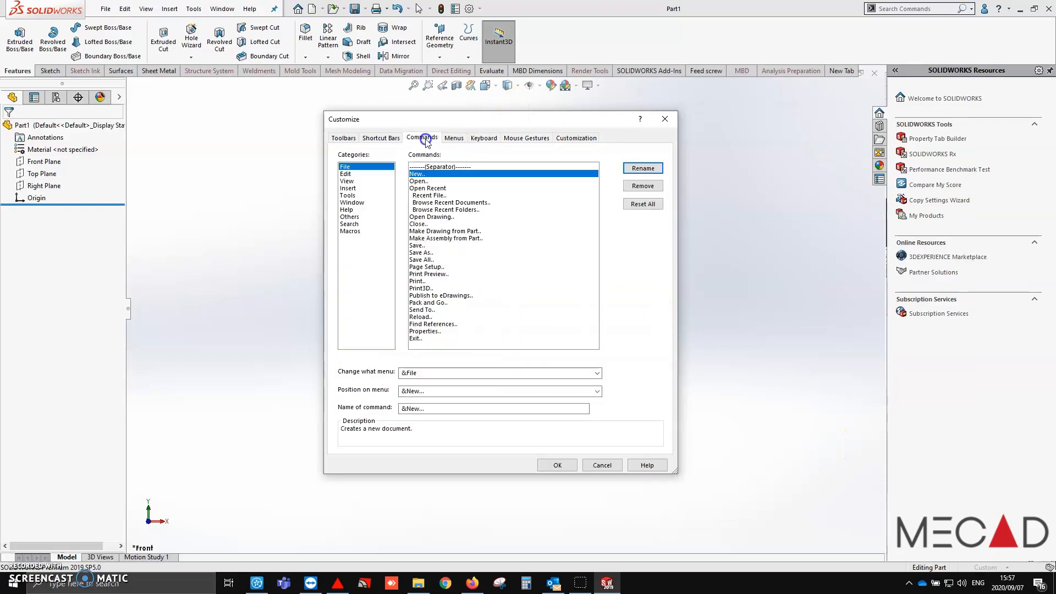
left_click(379, 138)
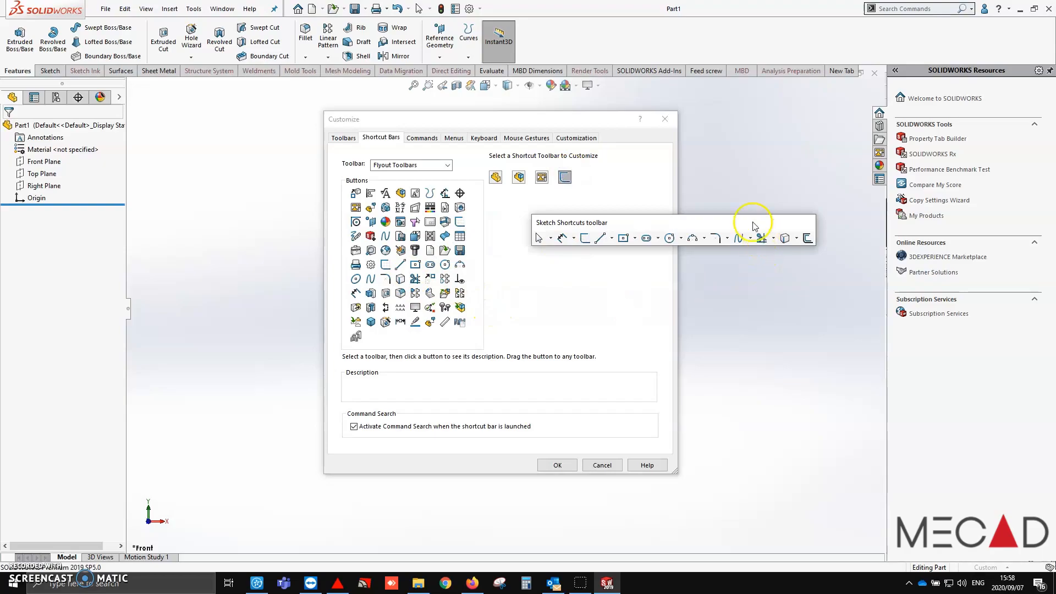
mouse_move(415, 263)
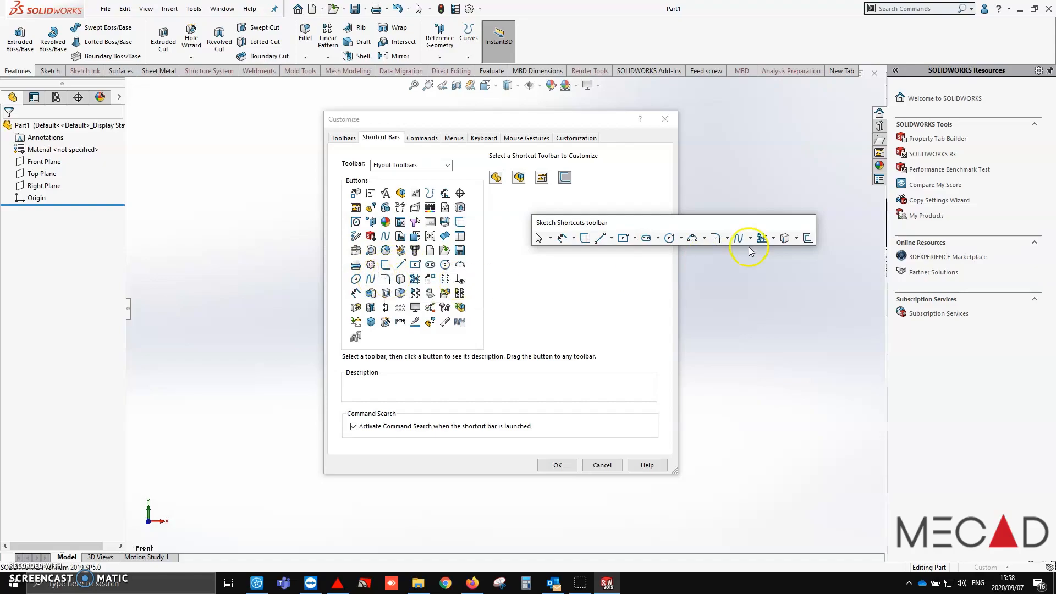
mouse_move(416, 278)
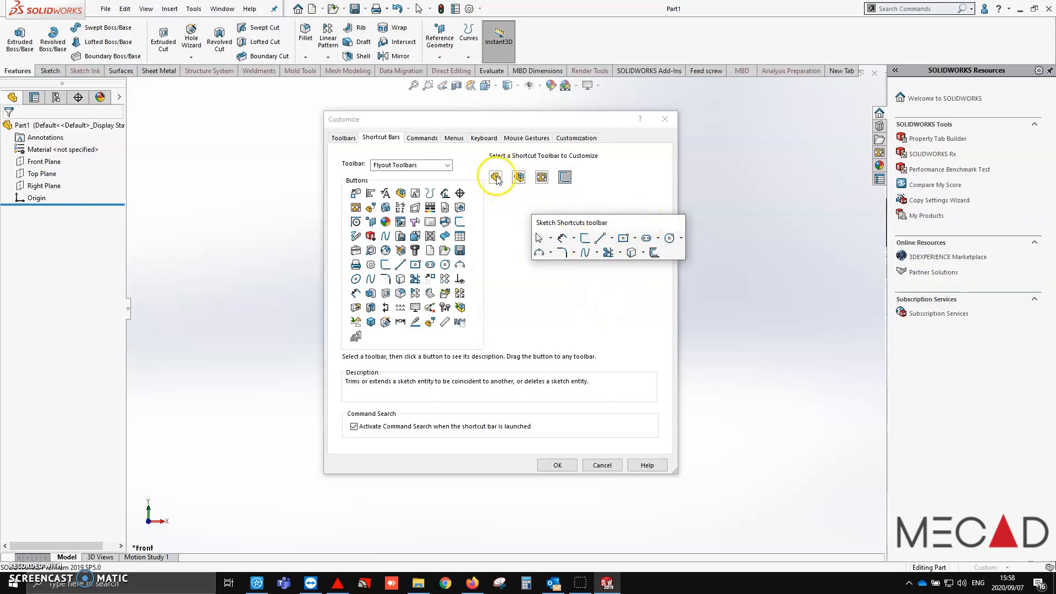
mouse_move(518, 176)
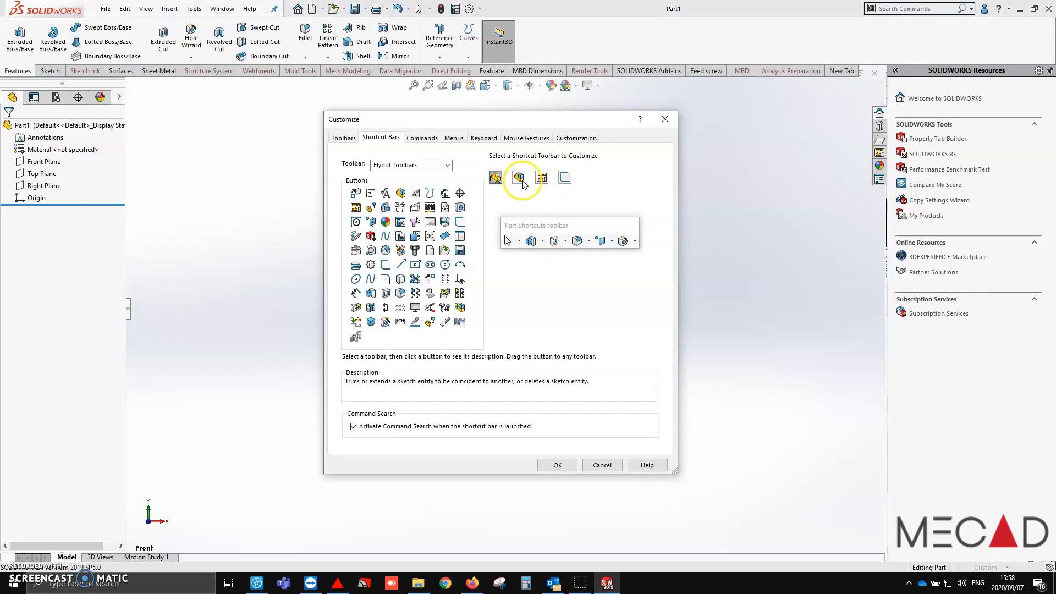
left_click(540, 176)
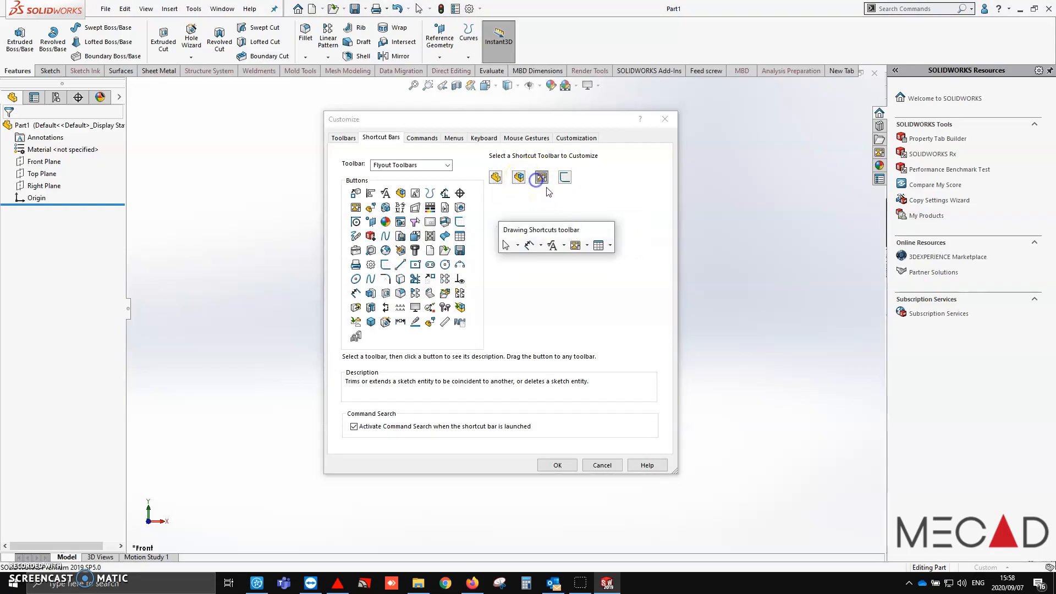
left_click(664, 119)
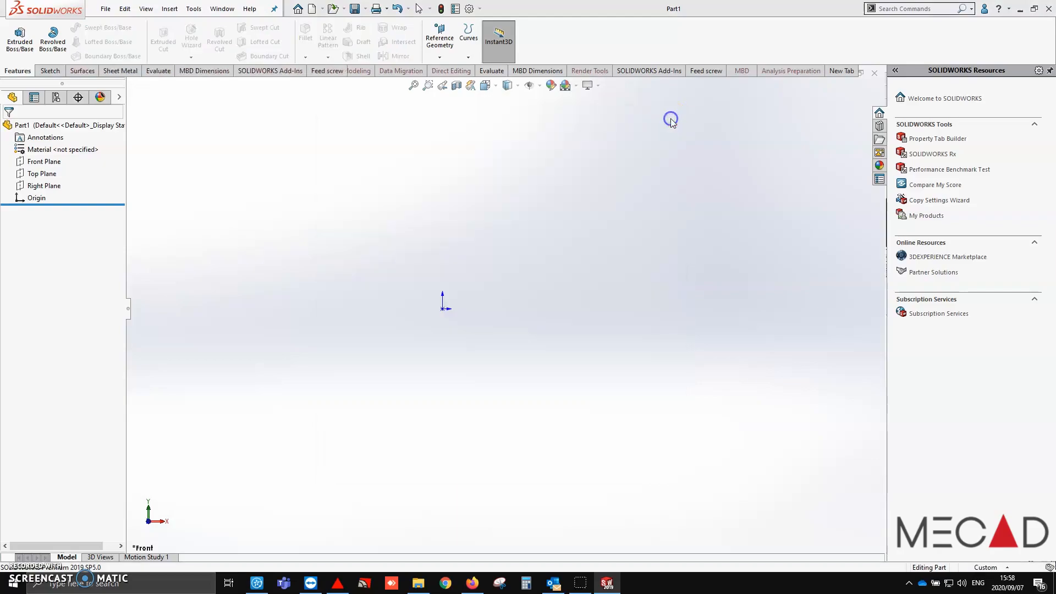
Sketch a circle on the Front plane and accept its diameter in the Modify box.
left_click(44, 162)
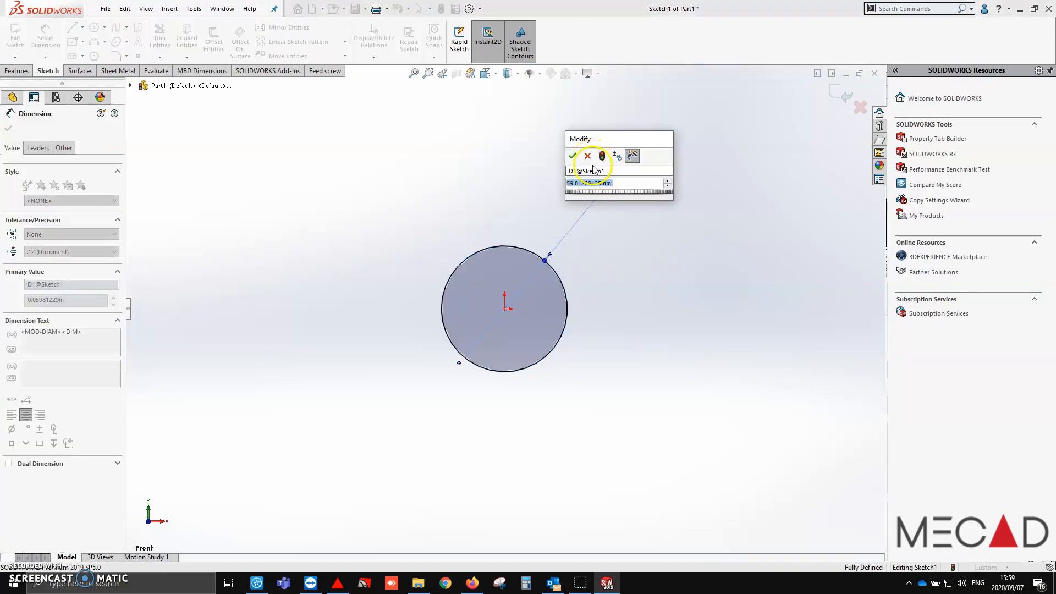
left_click(573, 156)
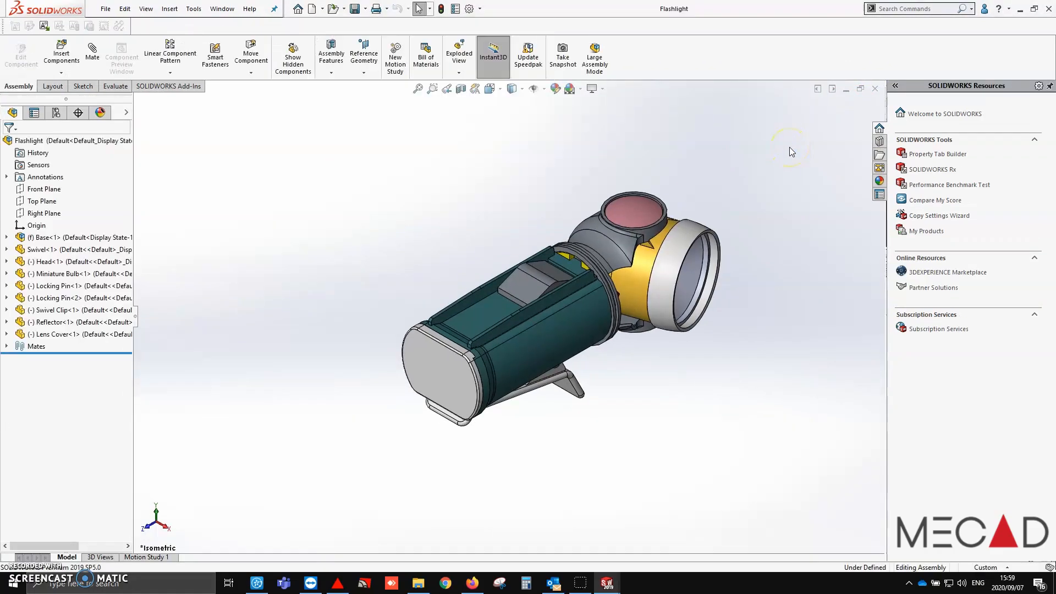
left_click(641, 273)
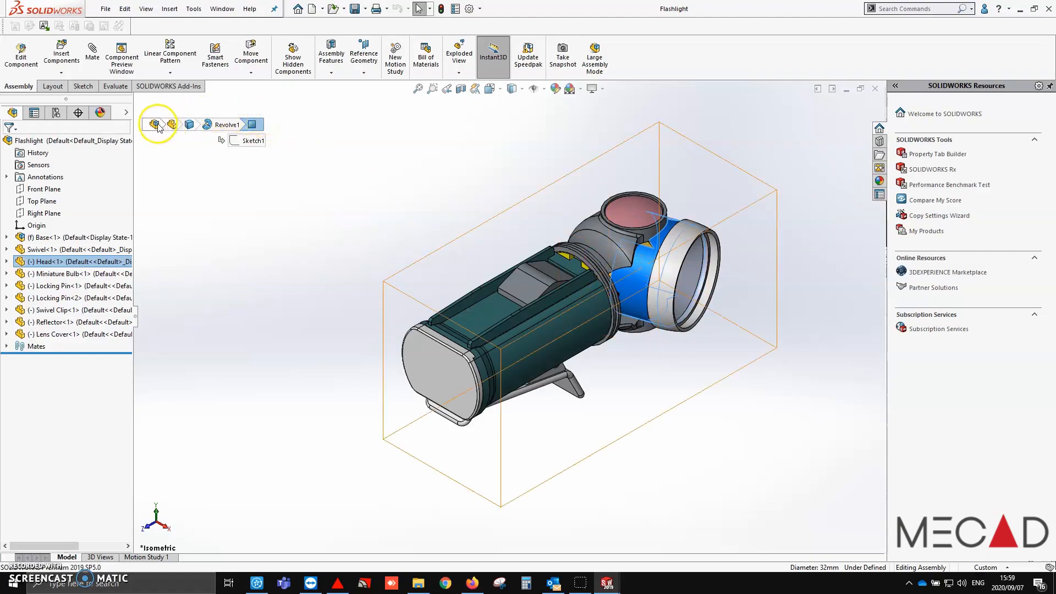
mouse_move(155, 124)
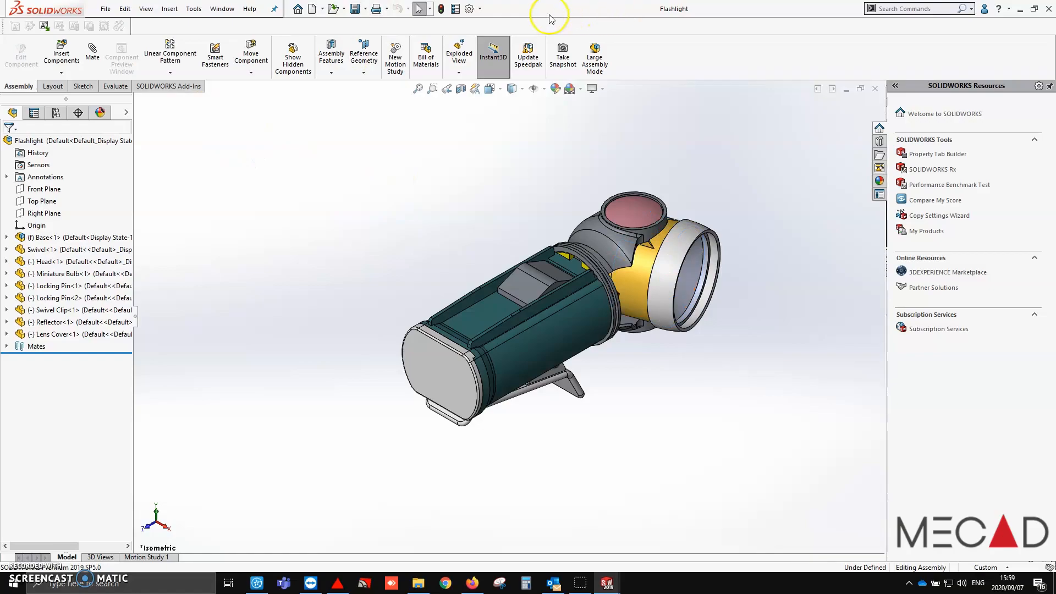
Turn on Show breadcrumbs at mouse pointer in System Options and confirm with OK.
left_click(469, 8)
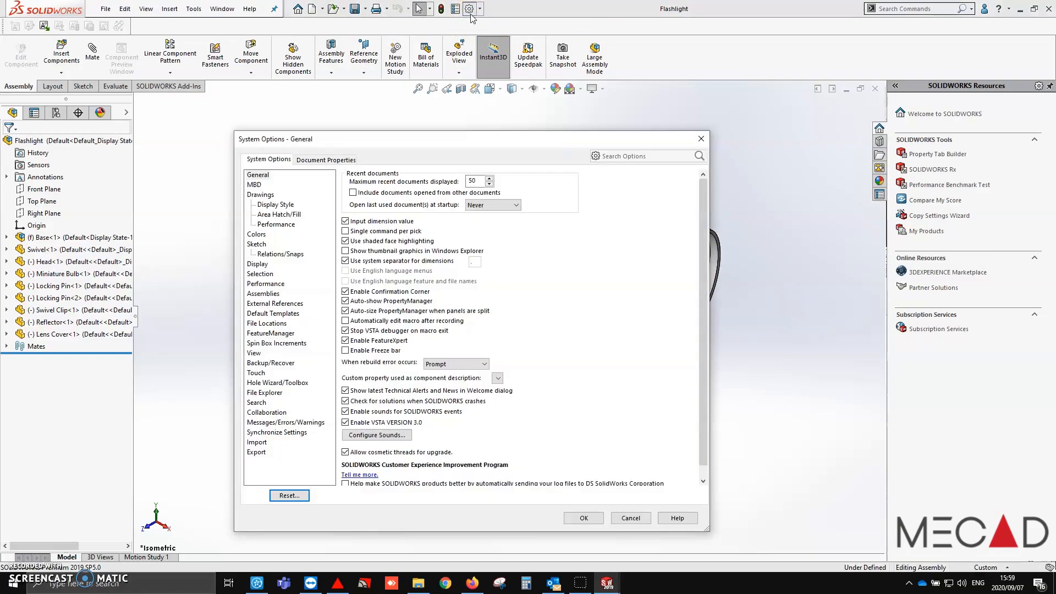
mouse_move(606, 167)
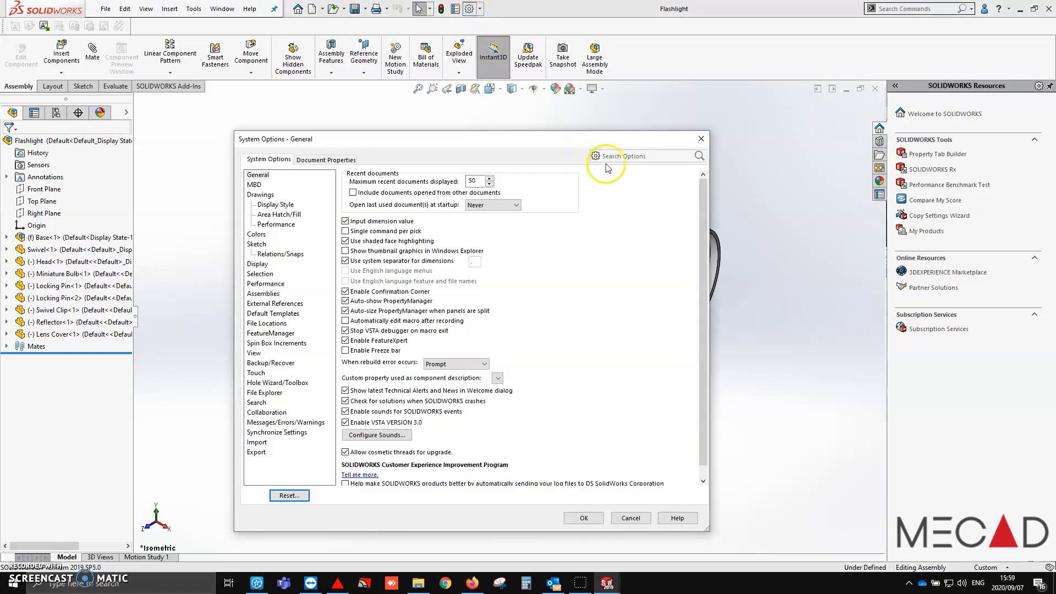
type("br")
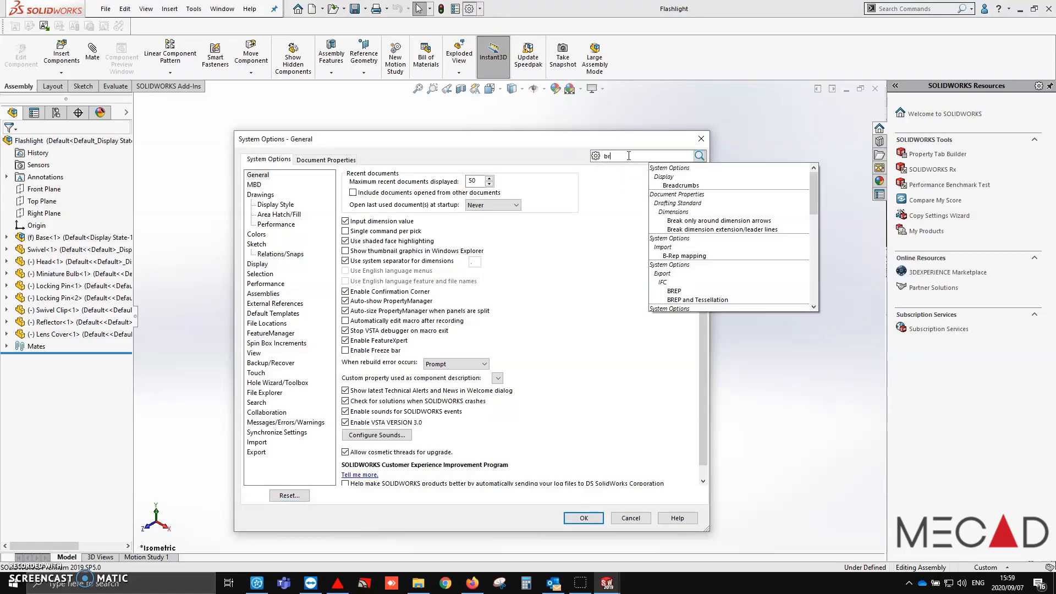
type("rea")
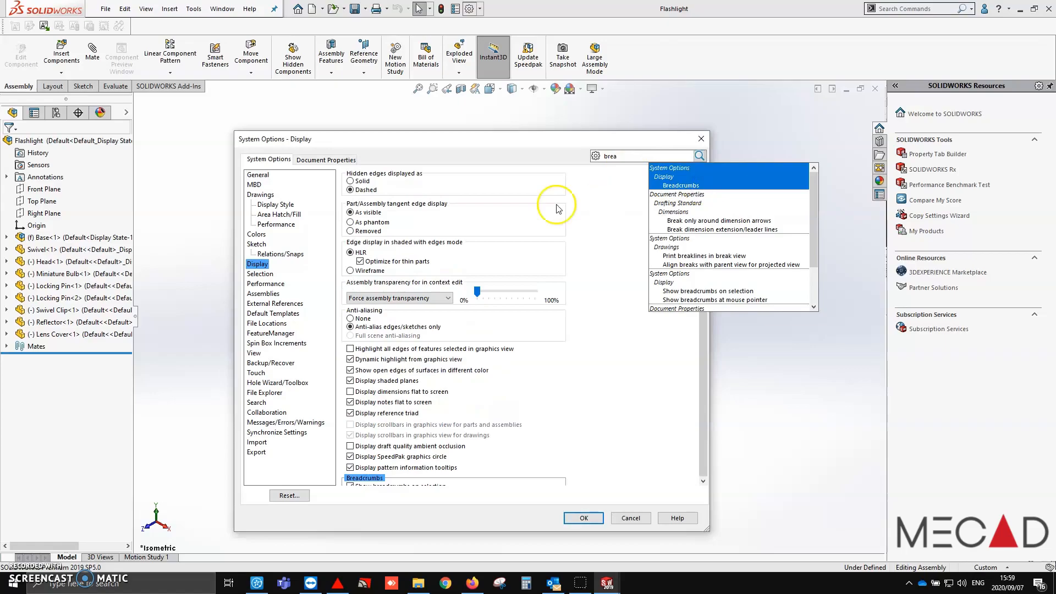
scroll("down", 3)
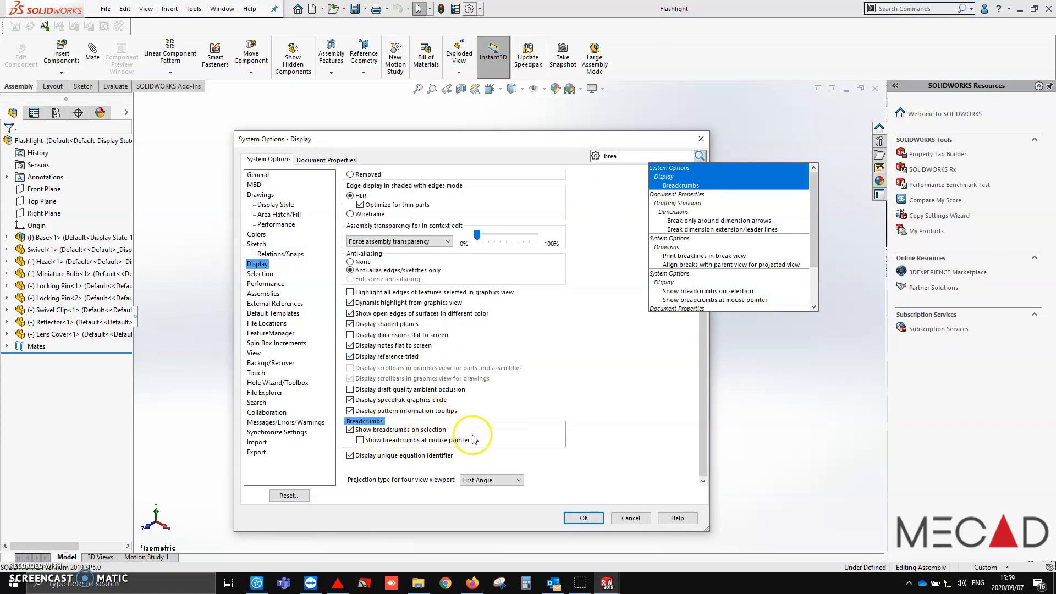
left_click(350, 430)
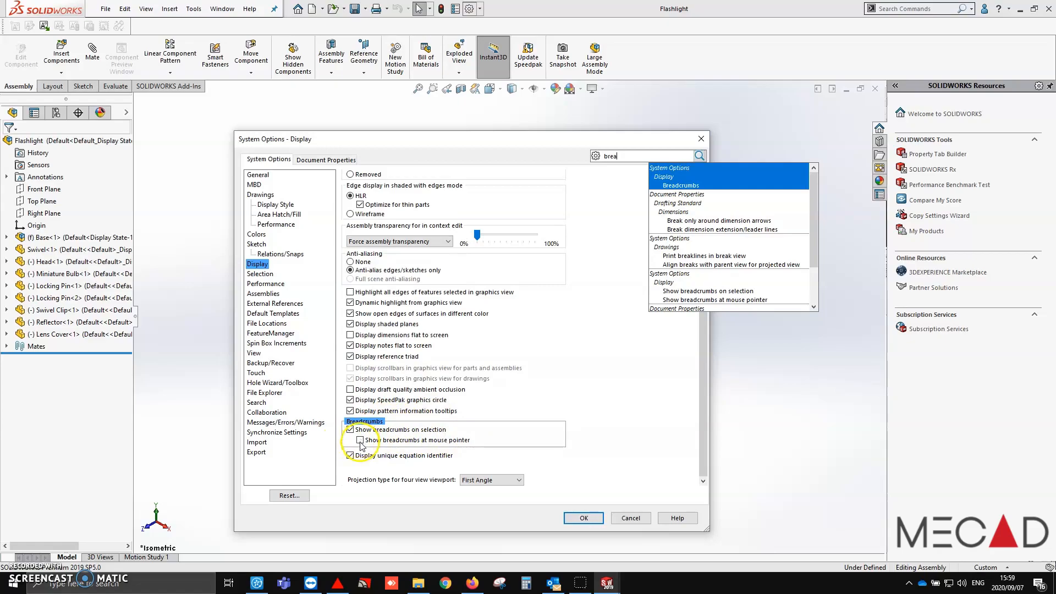
left_click(350, 440)
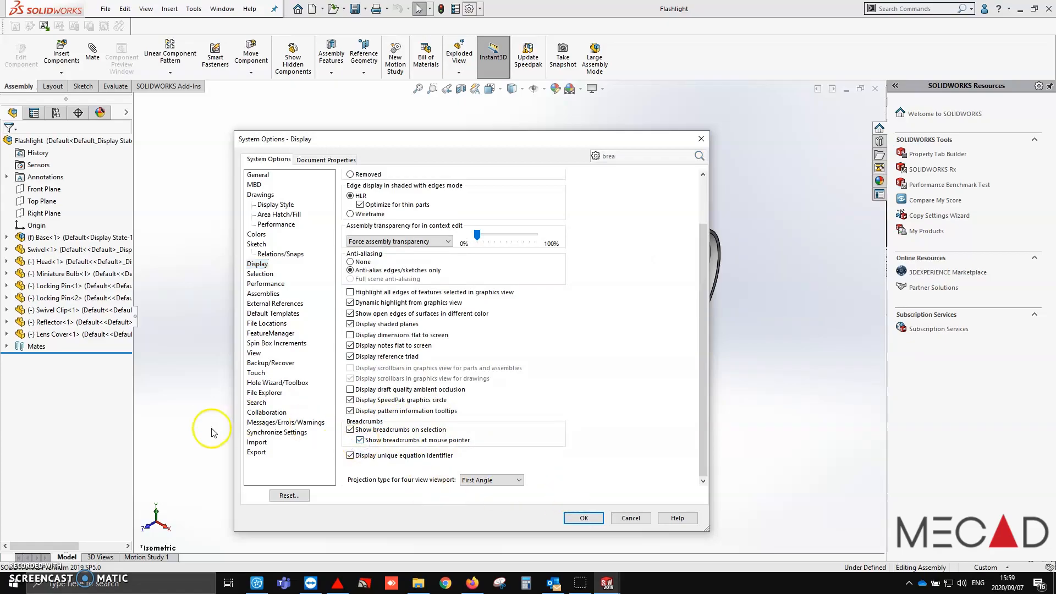
left_click(583, 518)
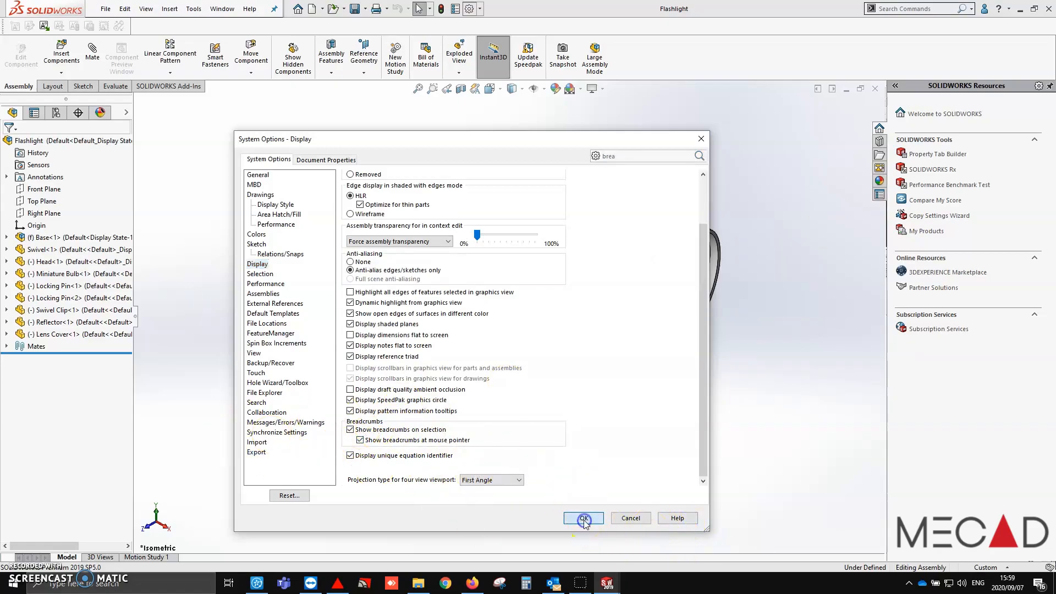
left_click(582, 519)
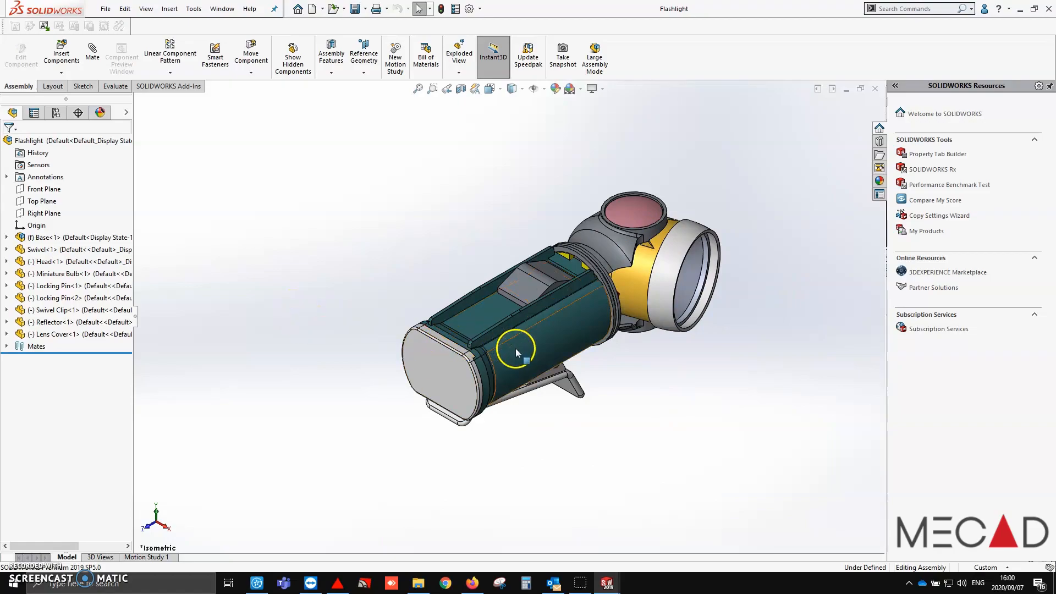
Edit the Holder part in context from the flashlight body, then exit back to the assembly.
right_click(515, 350)
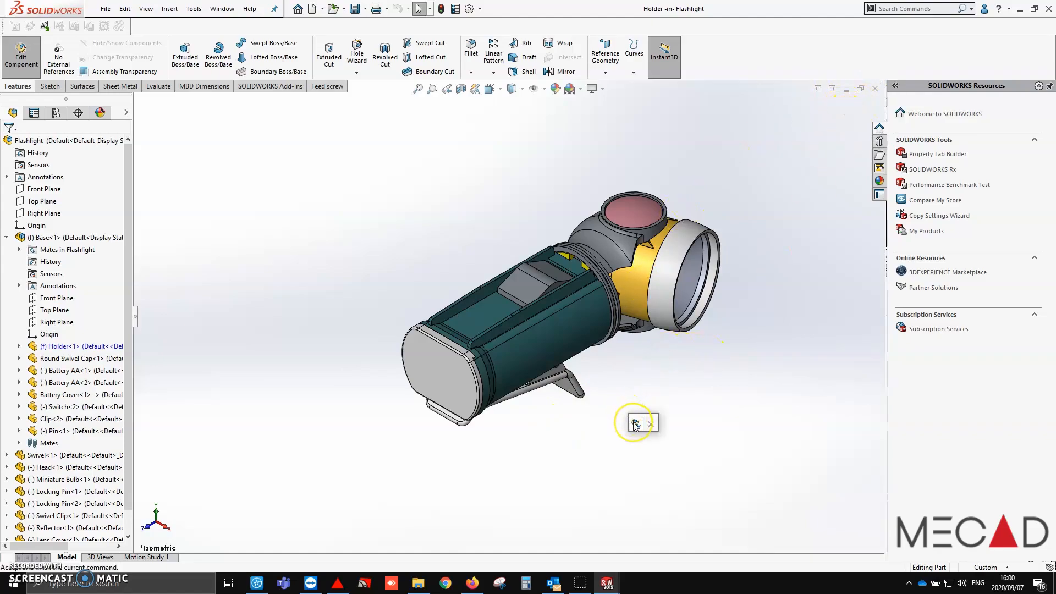
left_click(633, 418)
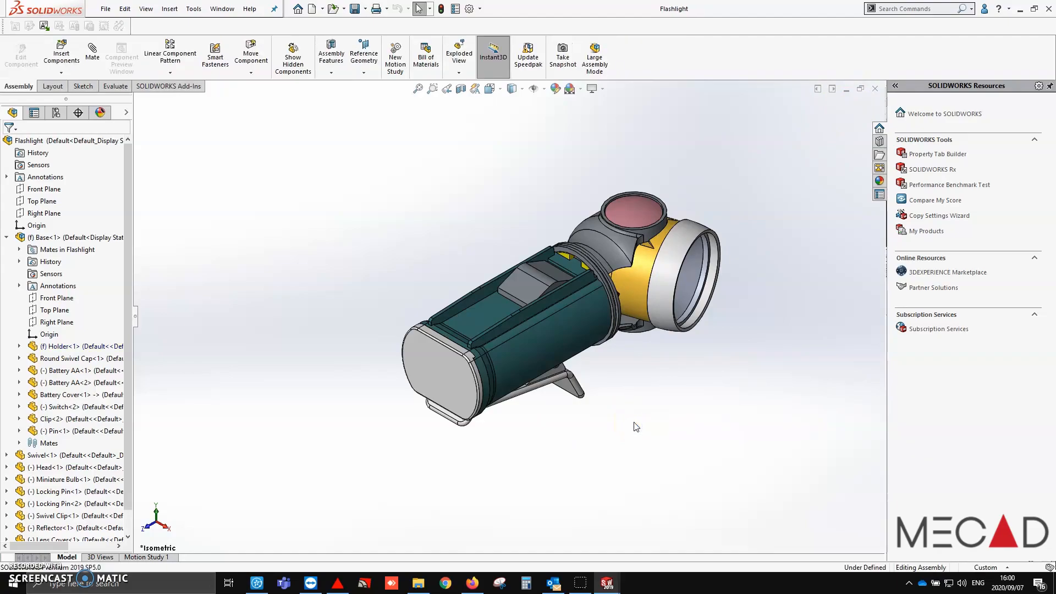